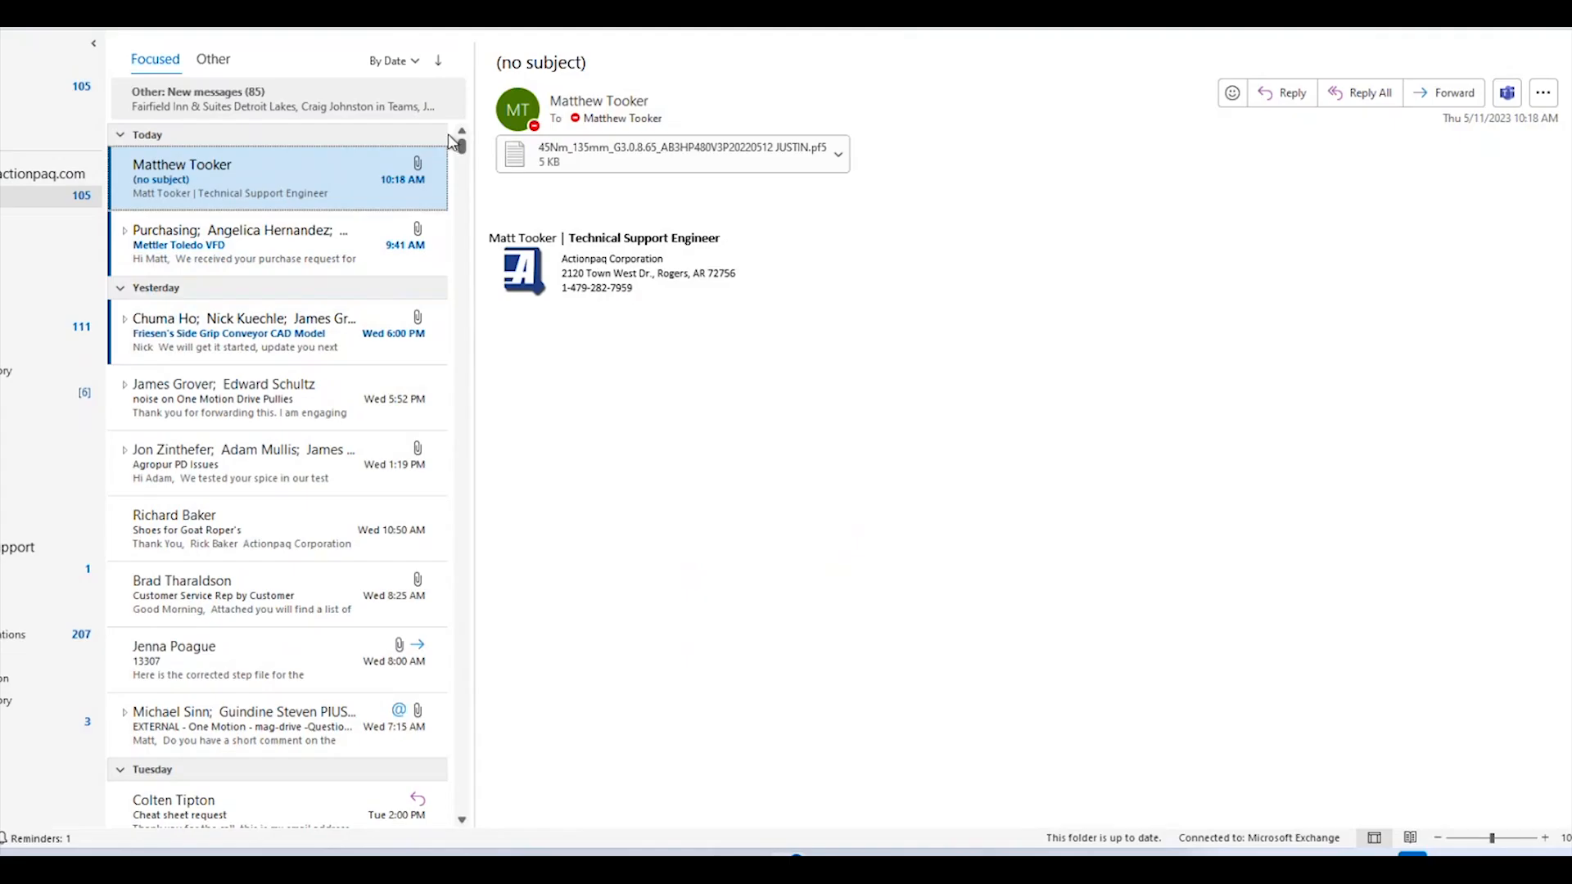
{"action": "mouse_move", "coordinate": [288, 187]}
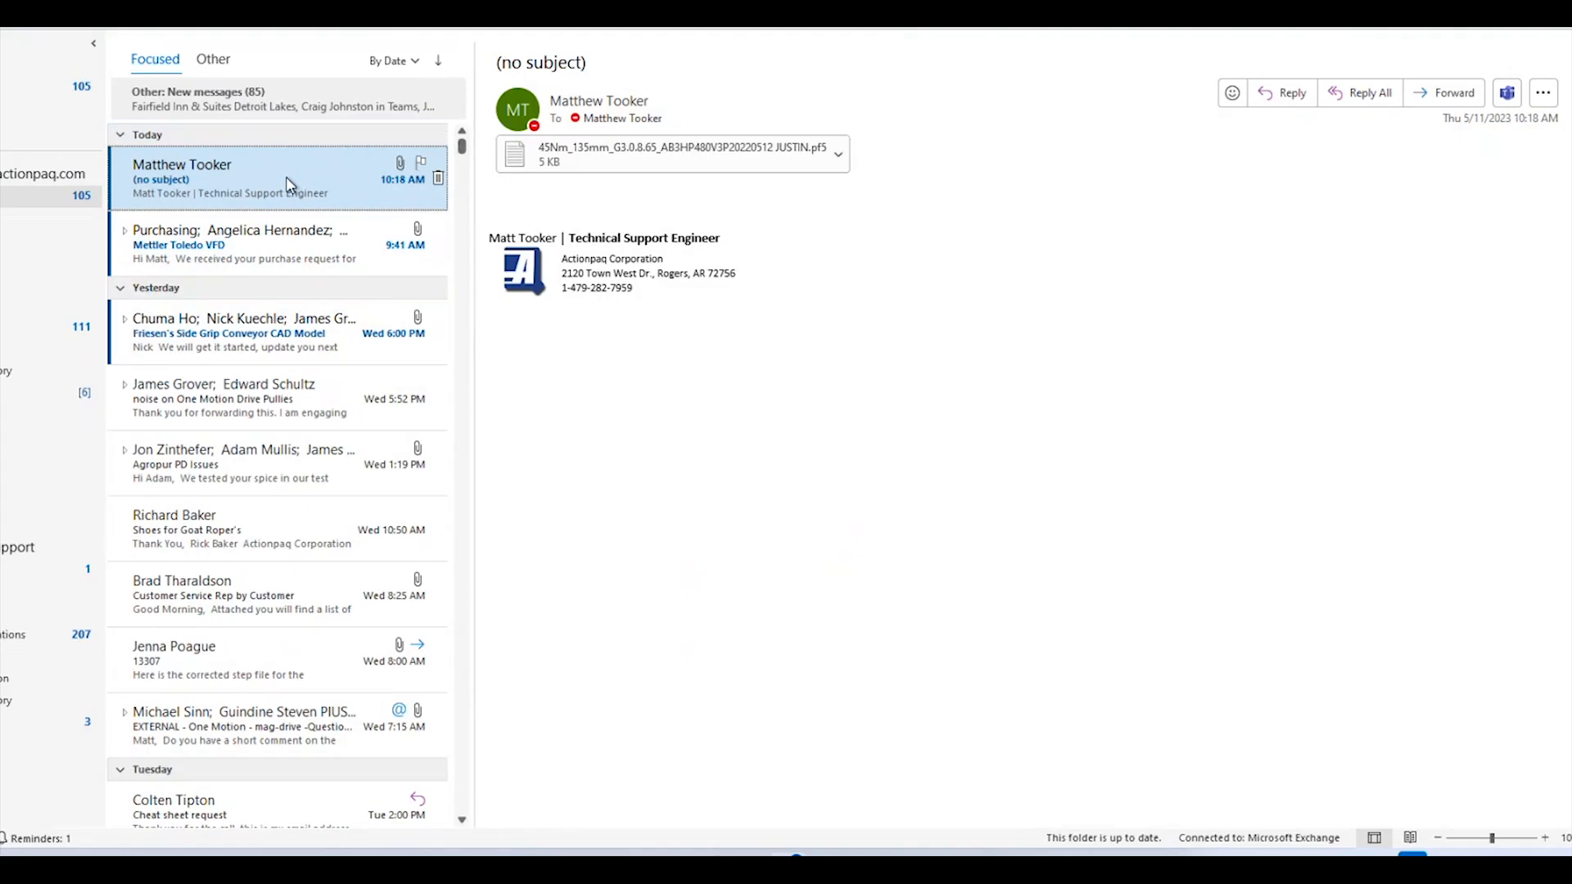
{"action": "mouse_move", "coordinate": [391, 239]}
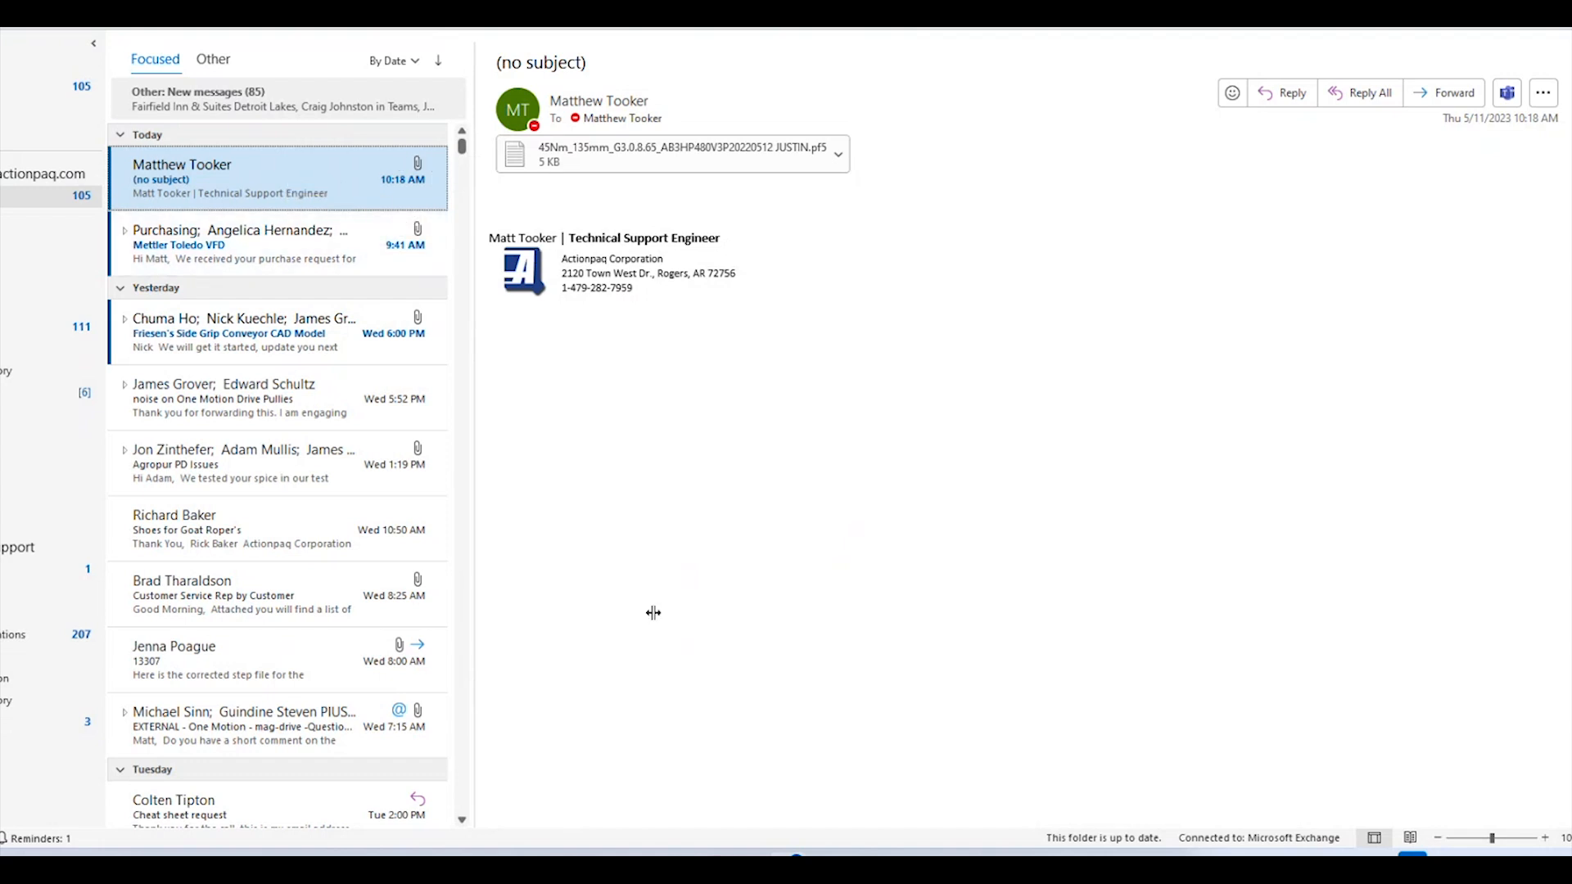
{"action": "mouse_move", "coordinate": [730, 852]}
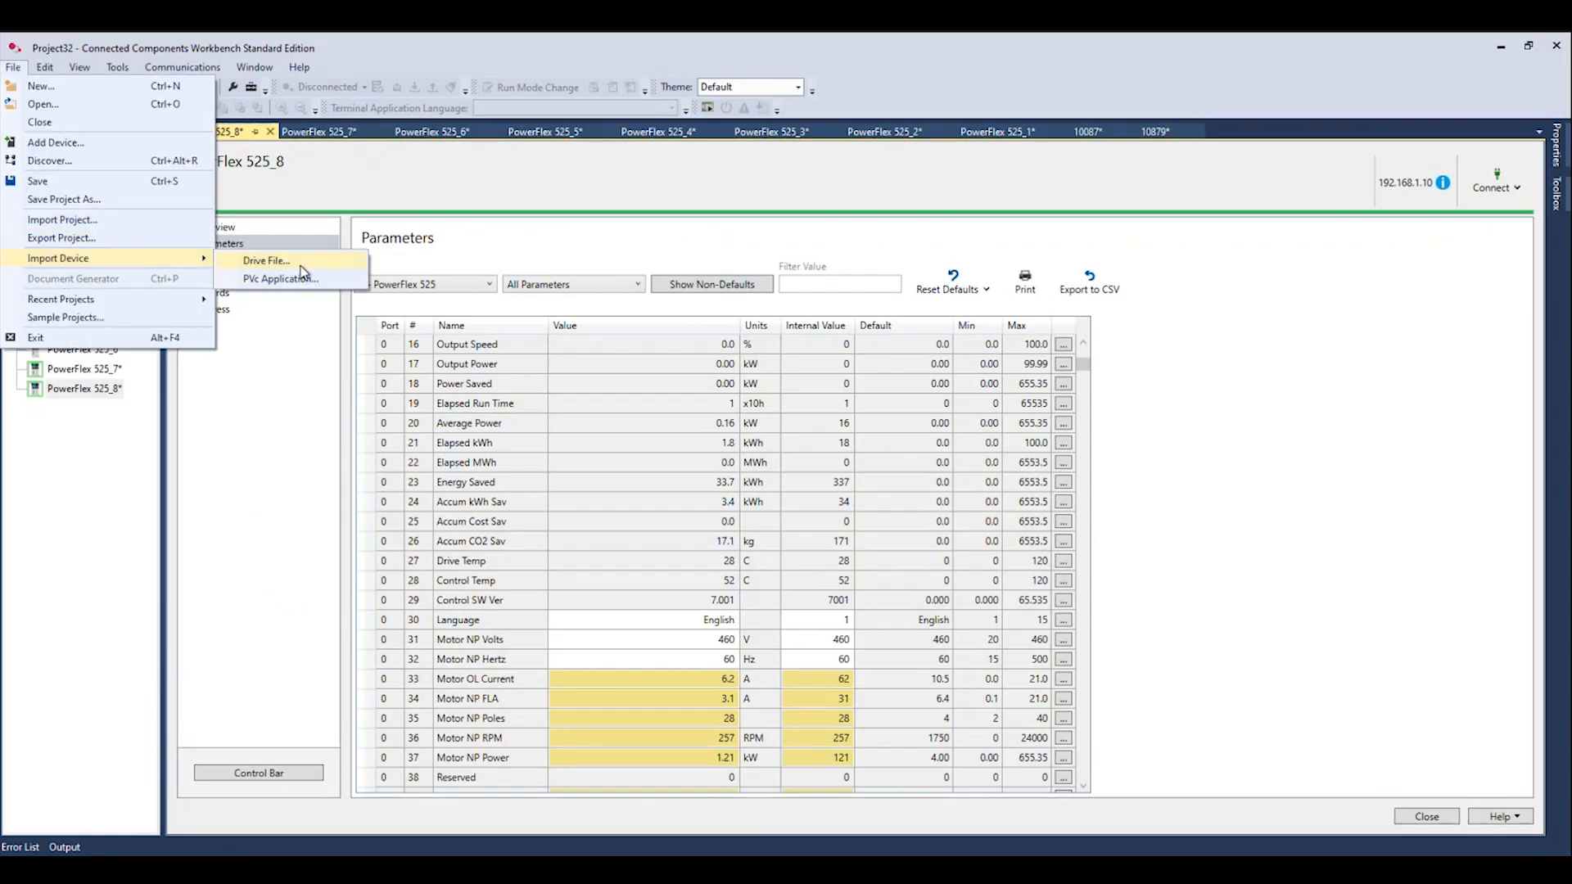
Import the 45Nm_135mm .pf5 drive file from Downloads as a PowerFlex 525_9 device
{"action": "left_click", "coordinate": [265, 260]}
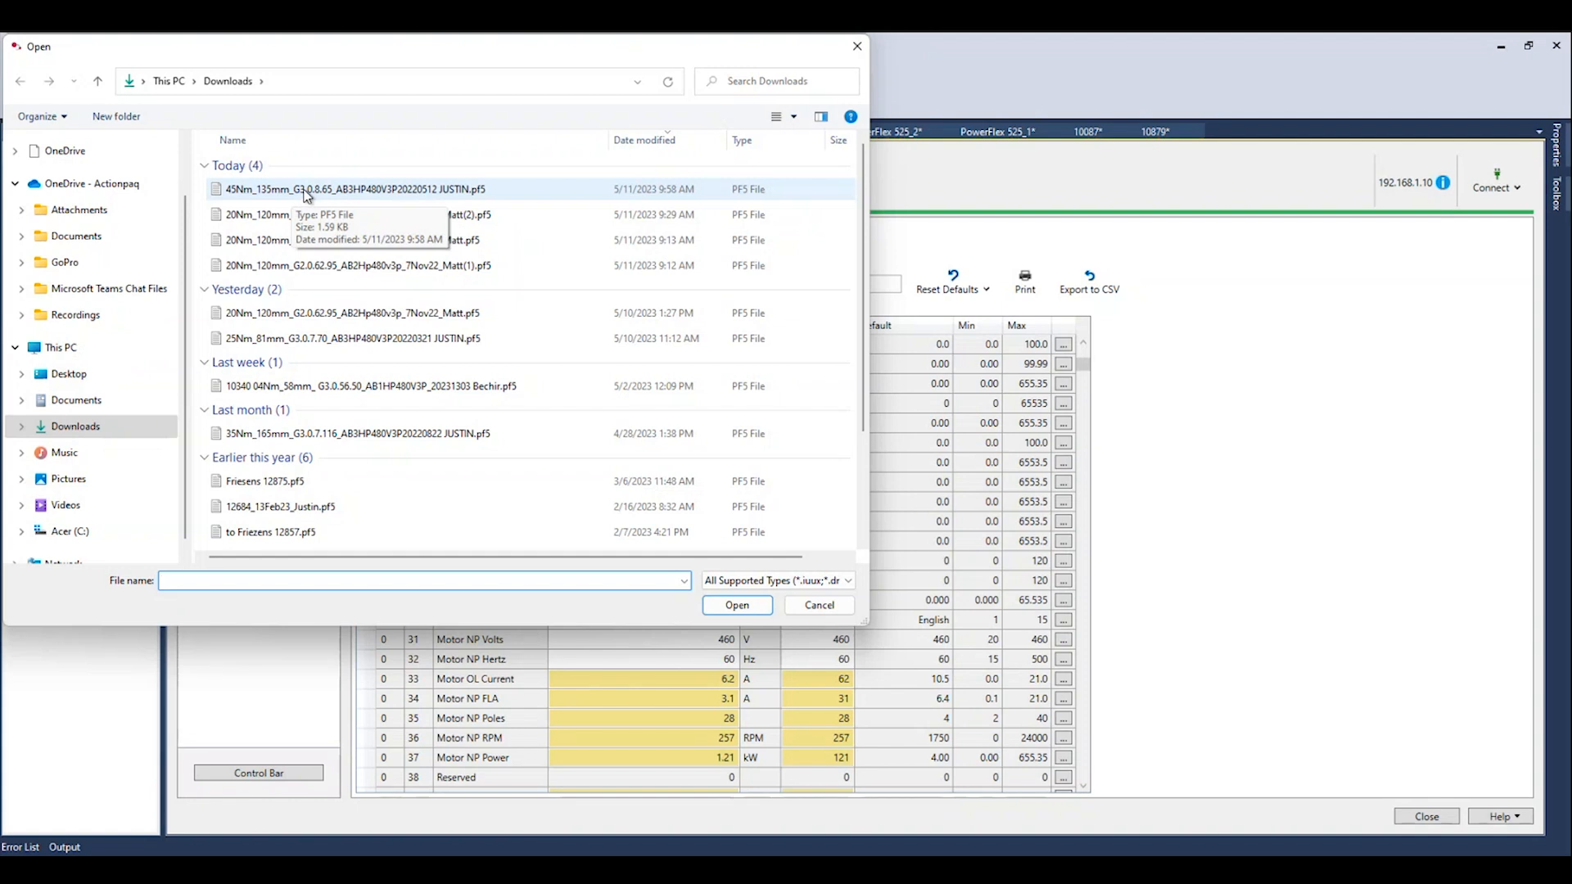
{"action": "left_click", "coordinate": [819, 604]}
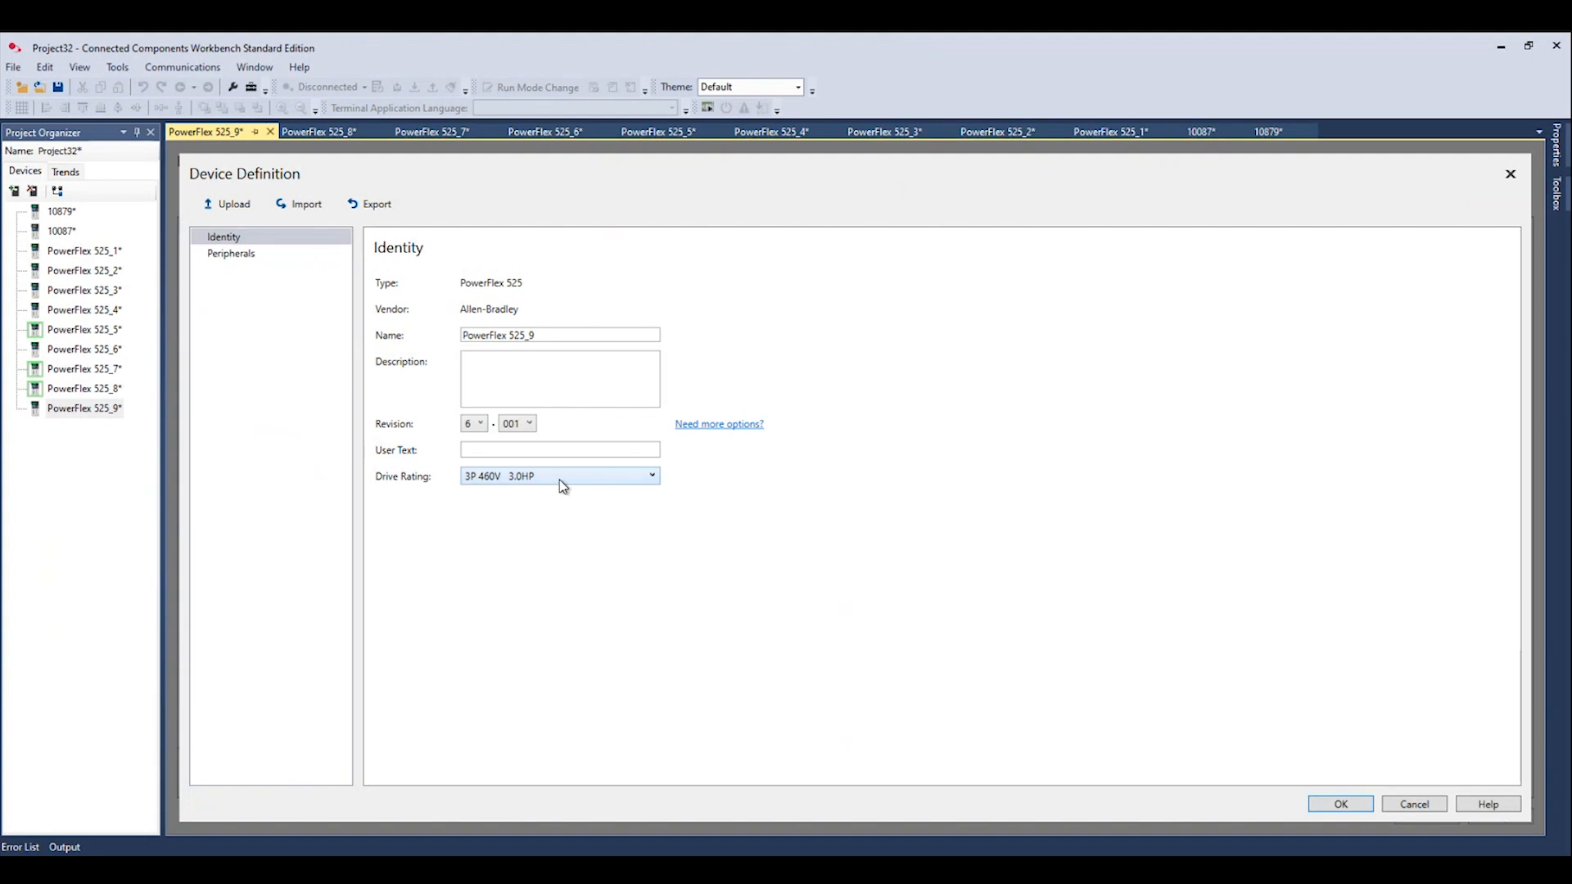
Change the Drive Rating to 3P 460V 5.0HP and confirm the device definition
{"action": "left_click", "coordinate": [652, 475]}
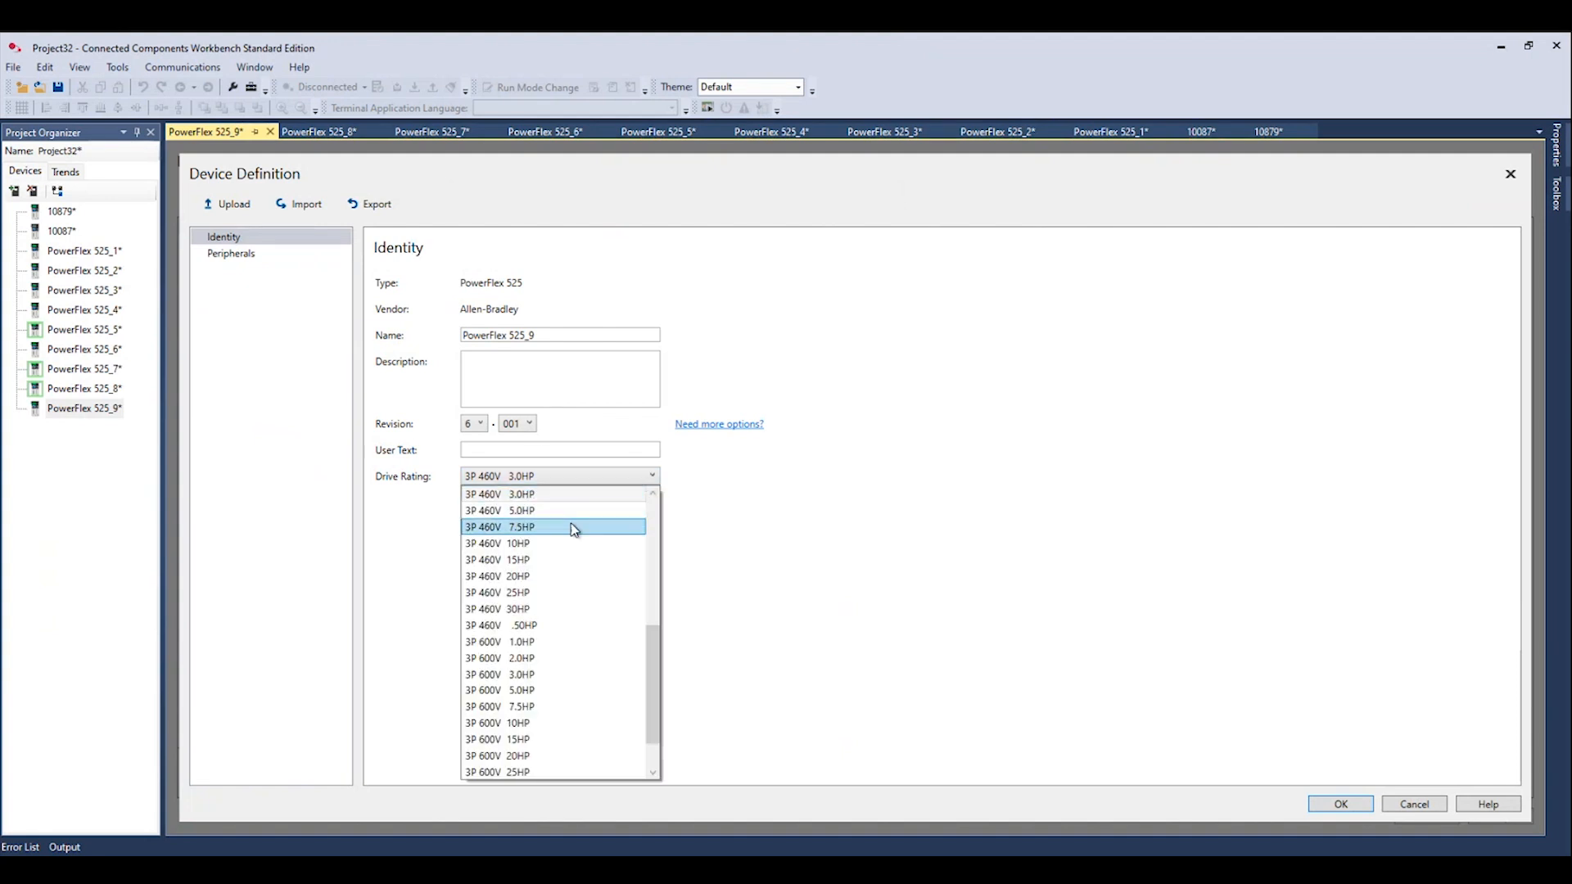
{"action": "left_click", "coordinate": [521, 511]}
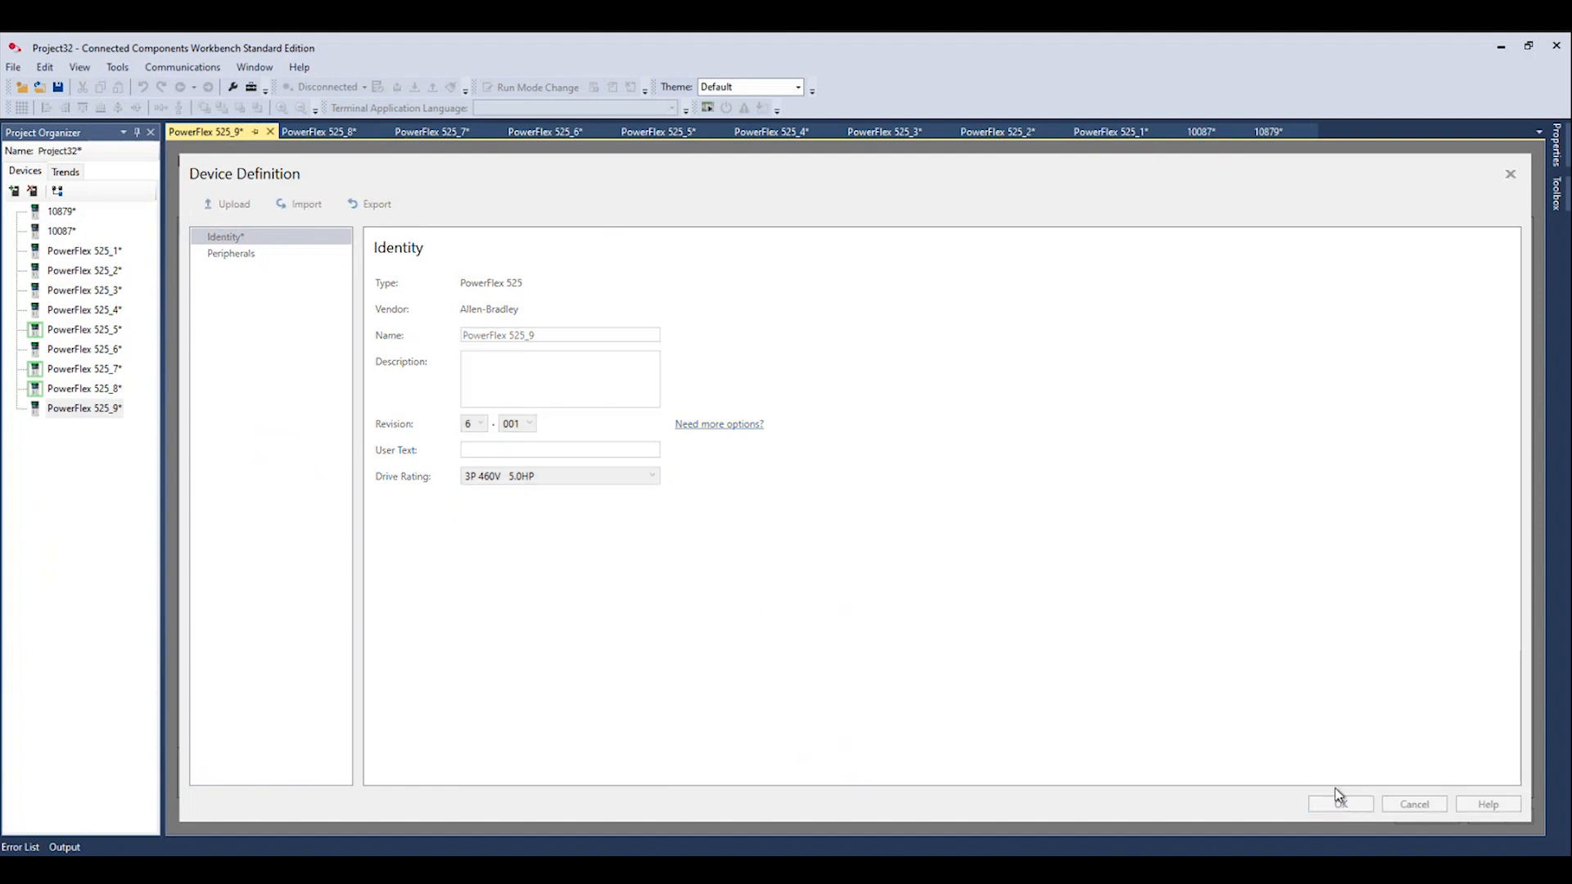
{"action": "left_click", "coordinate": [1340, 803]}
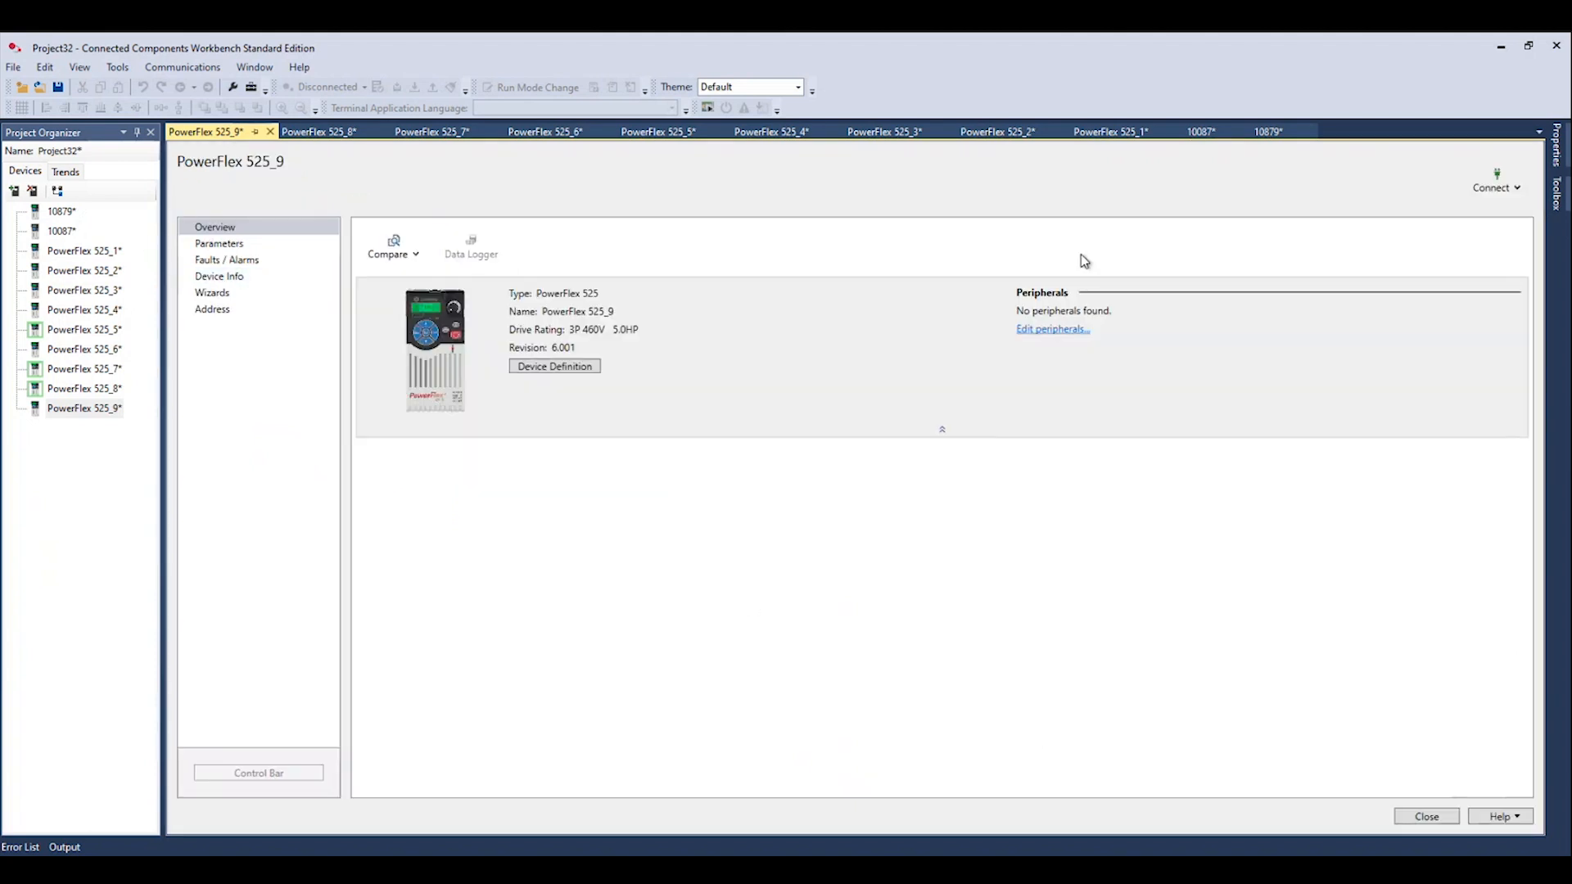
{"action": "mouse_move", "coordinate": [1209, 288]}
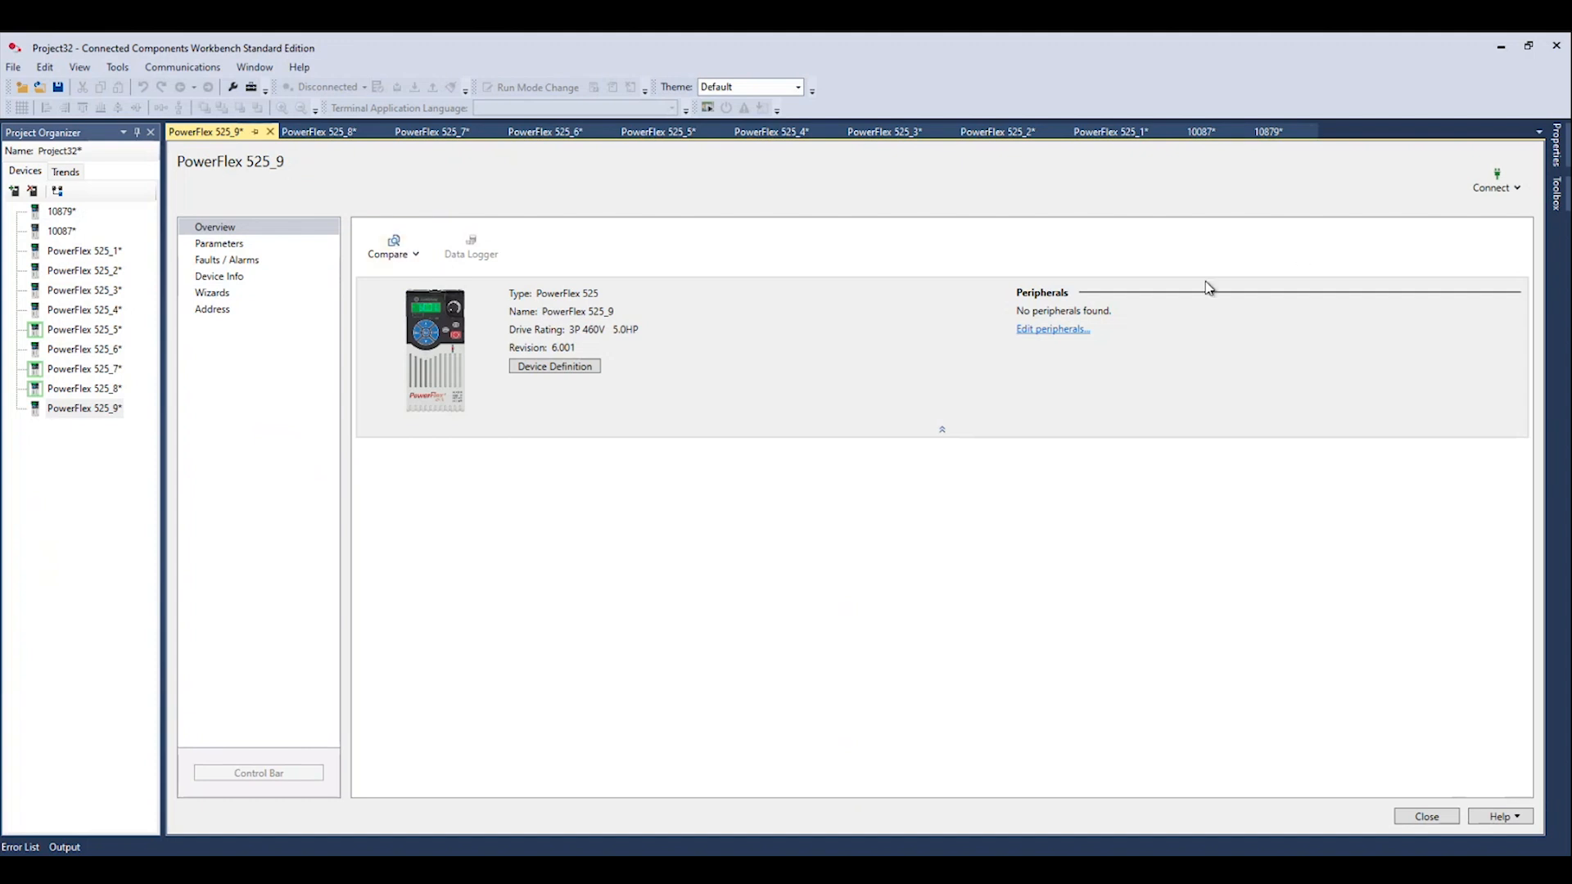
{"action": "mouse_move", "coordinate": [1287, 285]}
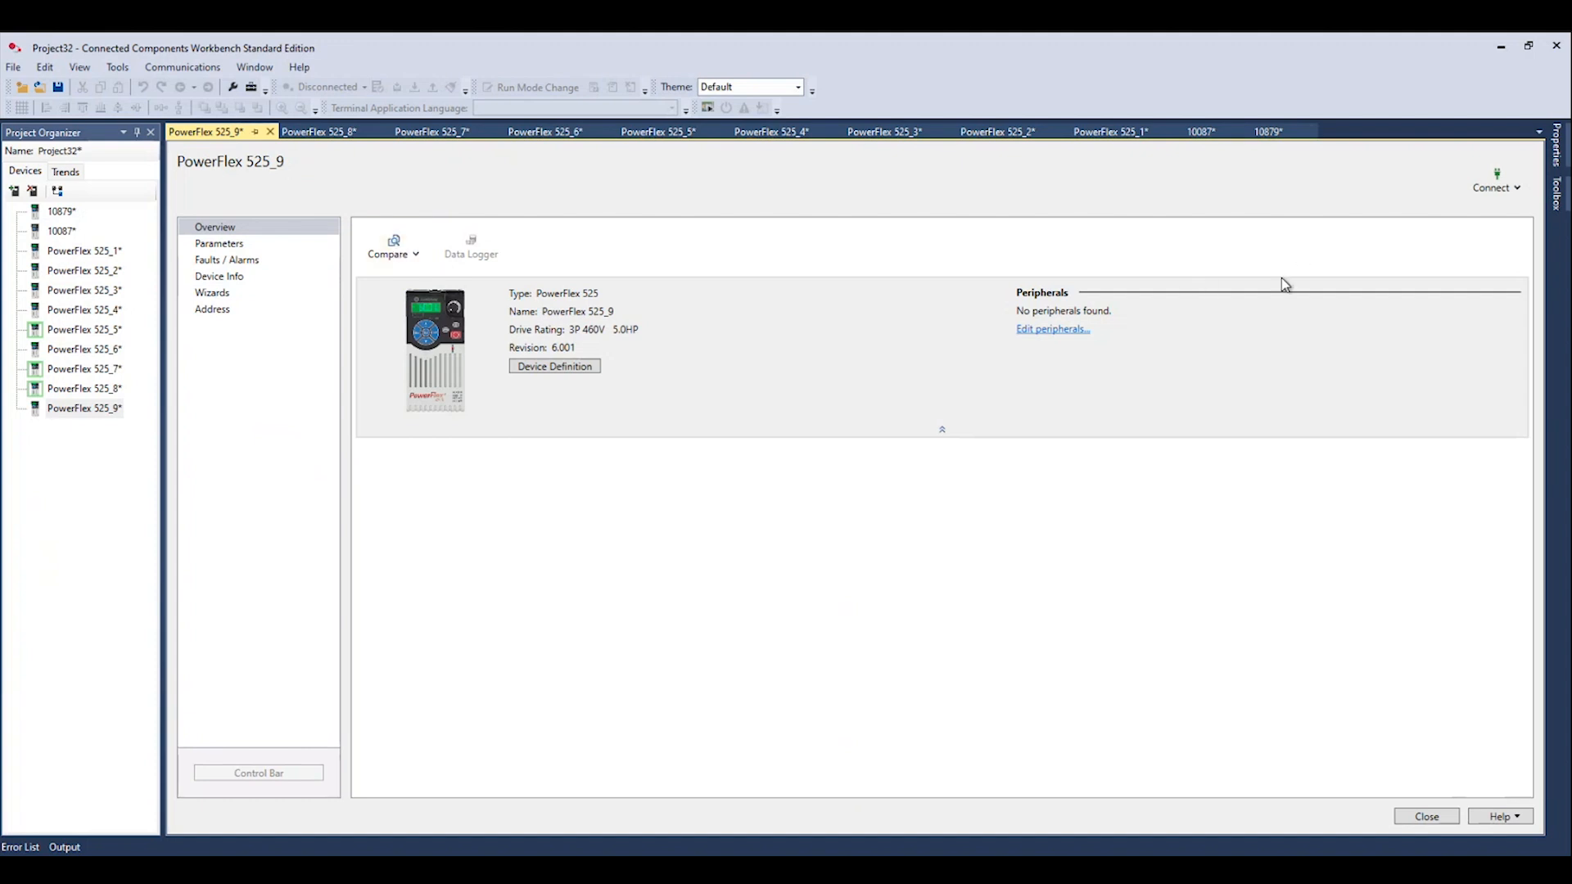
Choose Connect for PowerFlex 525_9 to begin browsing for the physical drive
{"action": "left_click", "coordinate": [1496, 187]}
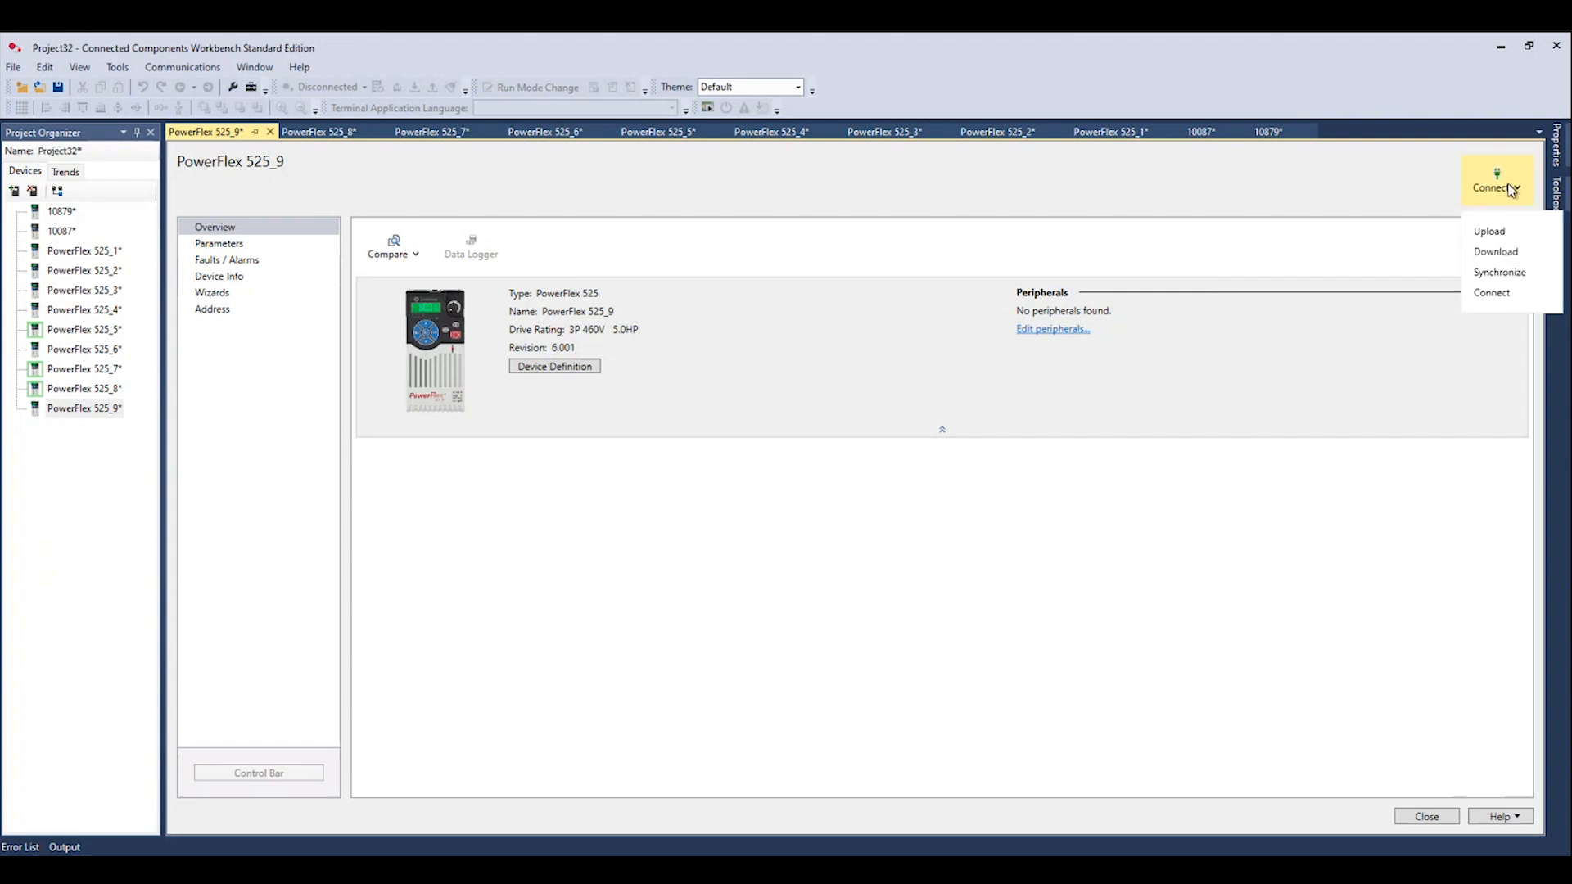
{"action": "mouse_move", "coordinate": [1494, 250]}
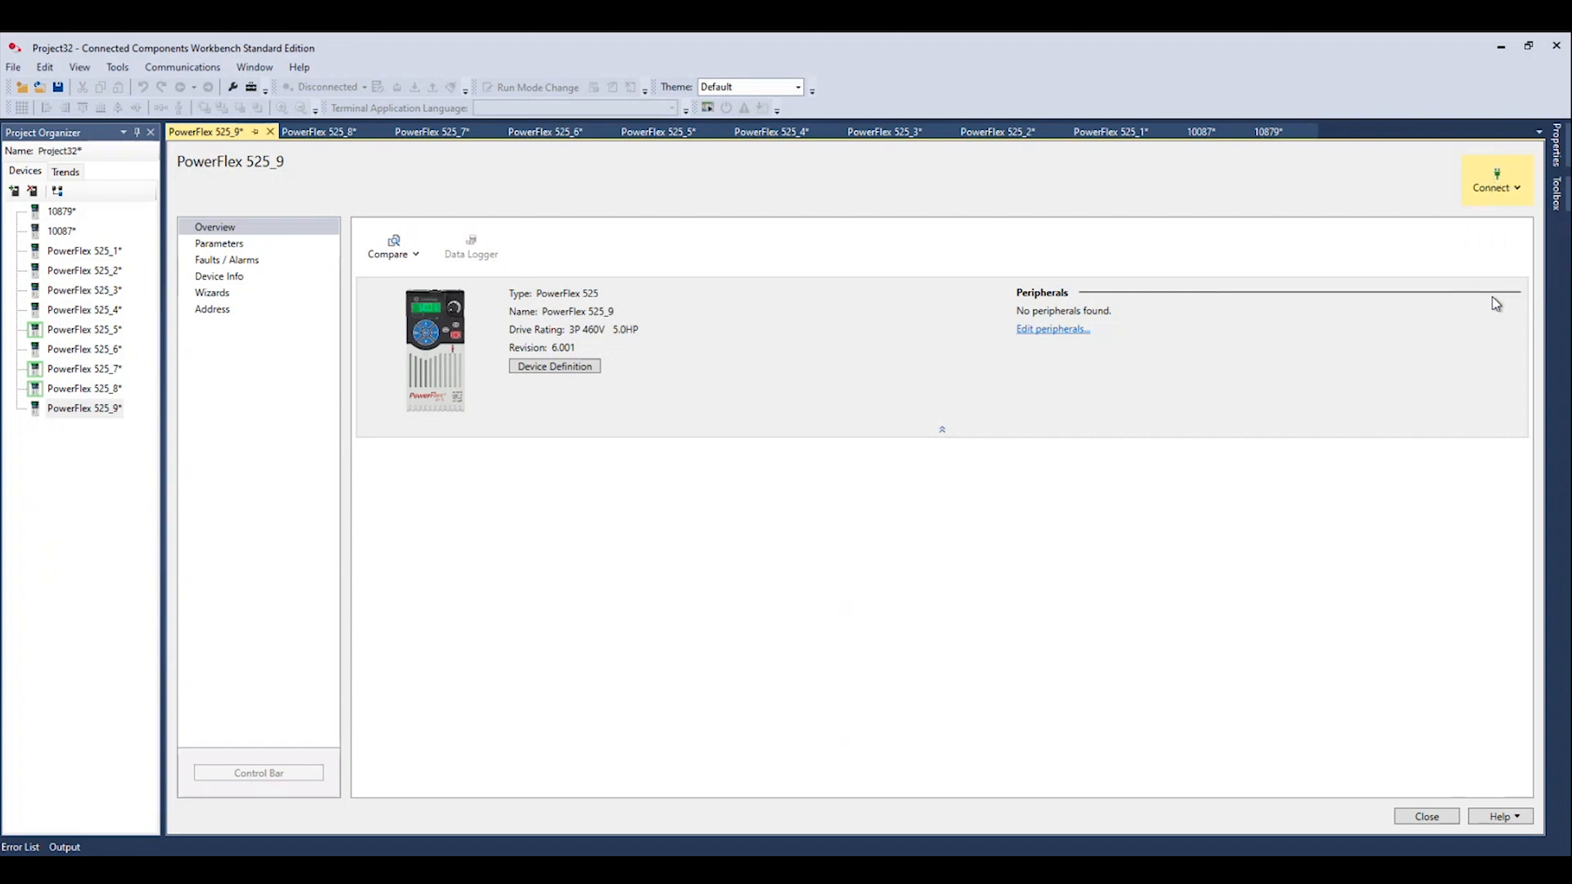
{"action": "left_click", "coordinate": [1494, 187]}
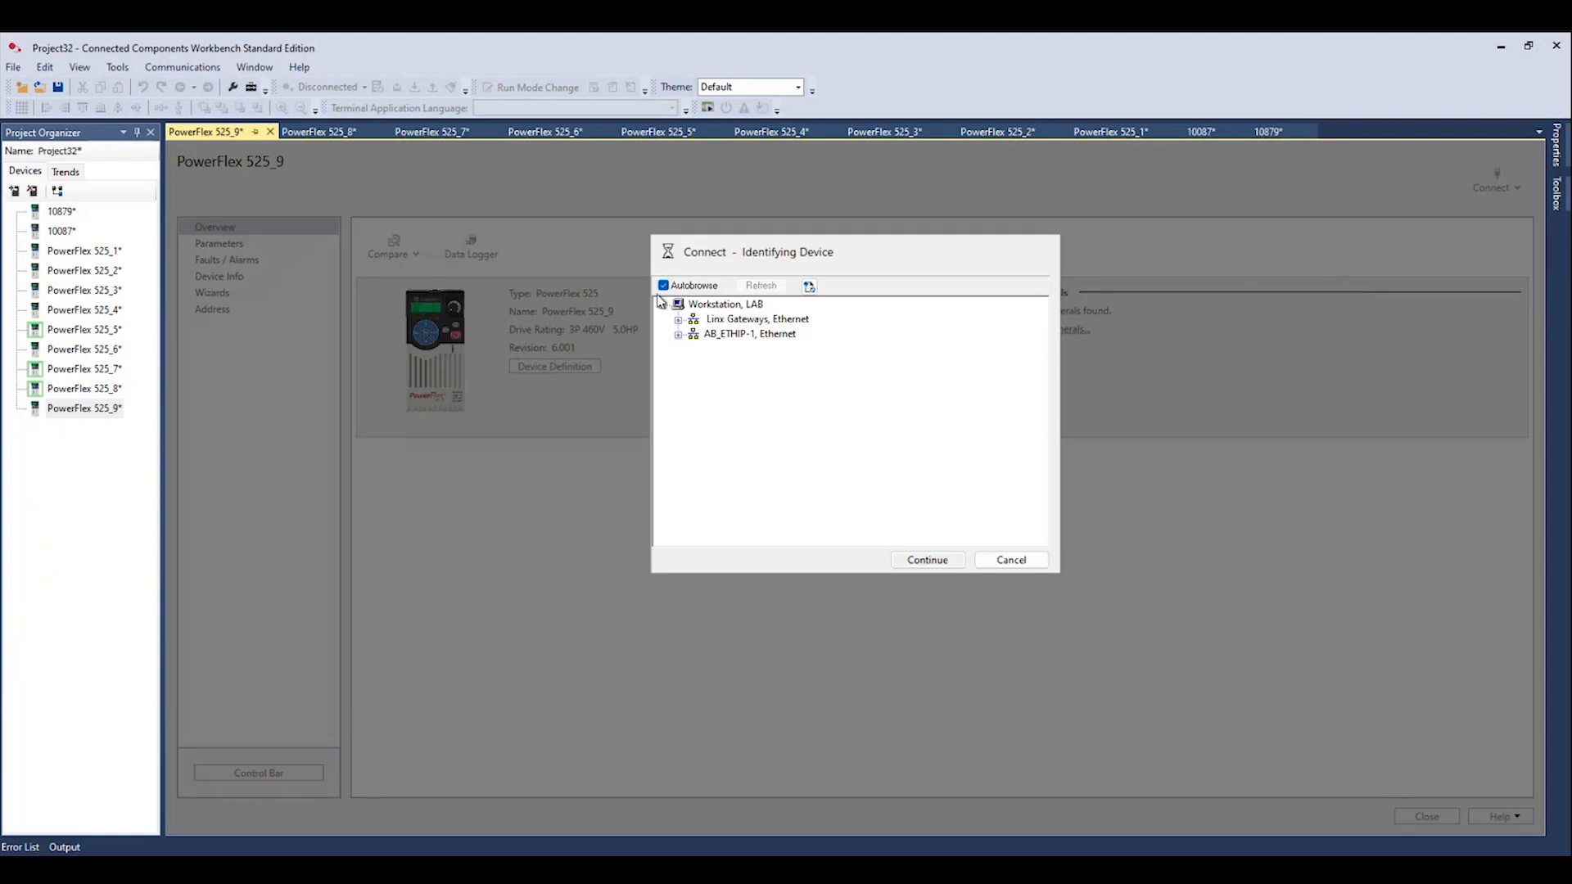
Select the PowerFlex 525 at 192.168.1.10 under AB_ETHIP-1 and merge using the physical drive's values
{"action": "left_click", "coordinate": [678, 332]}
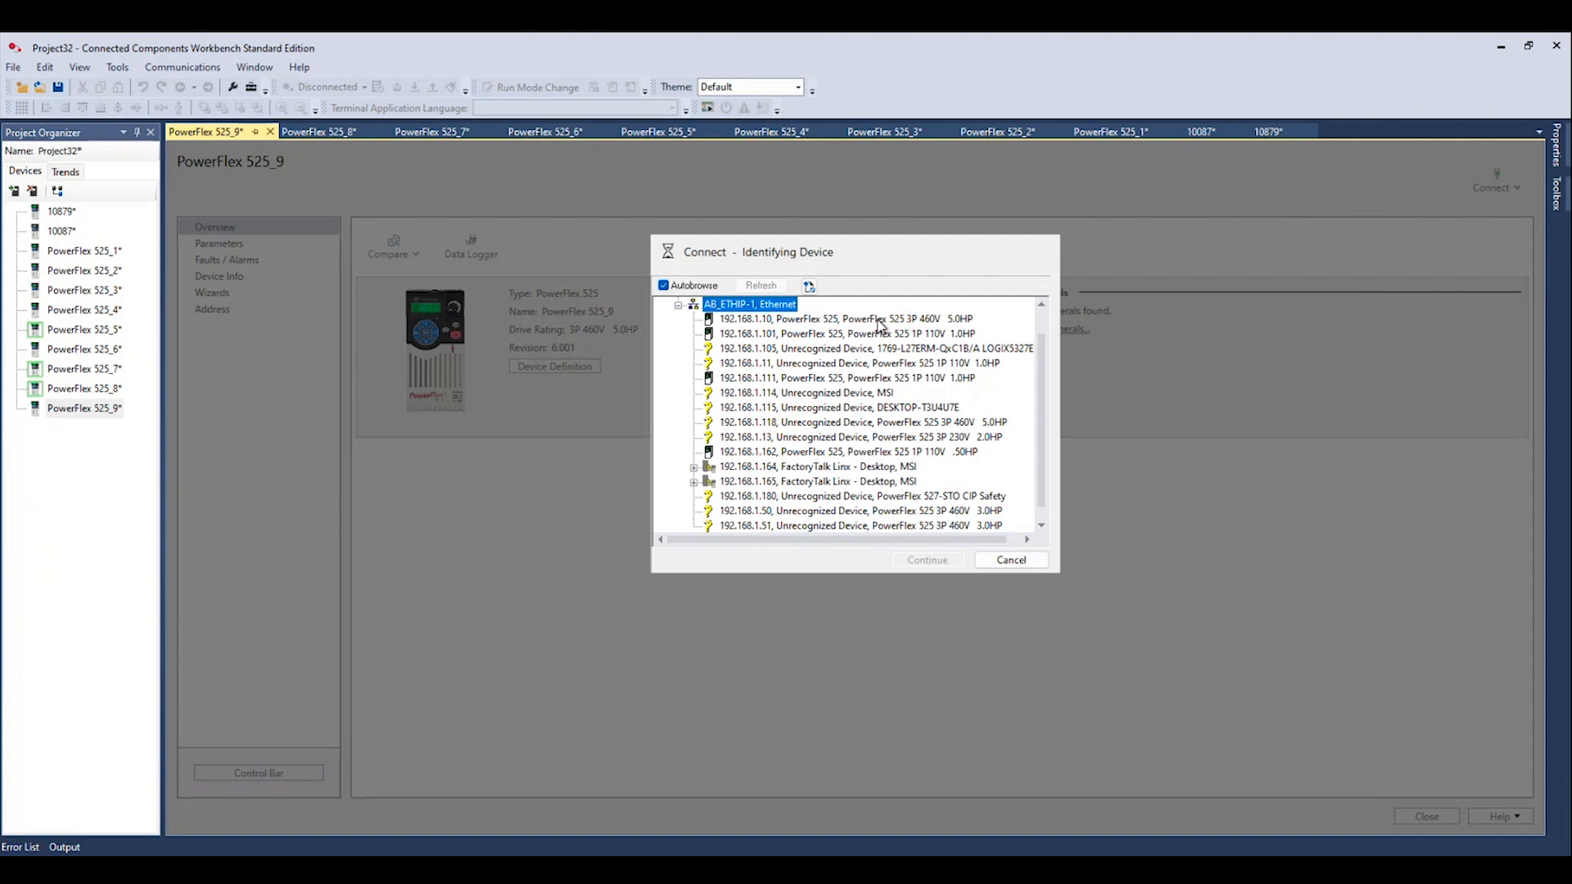
{"action": "left_click", "coordinate": [924, 560]}
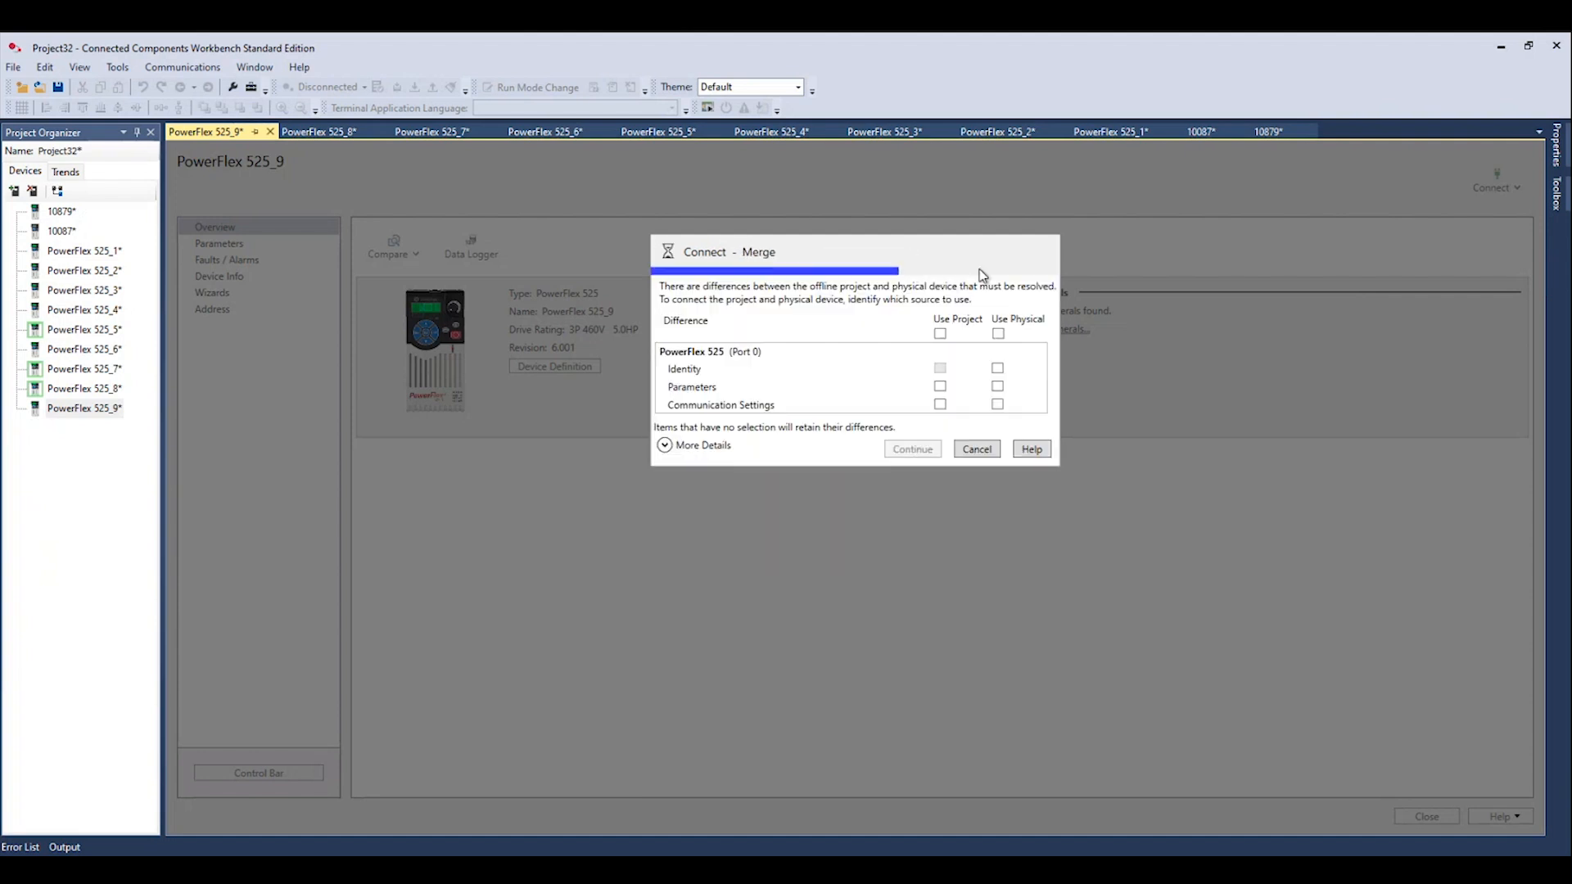
{"action": "left_click", "coordinate": [998, 332]}
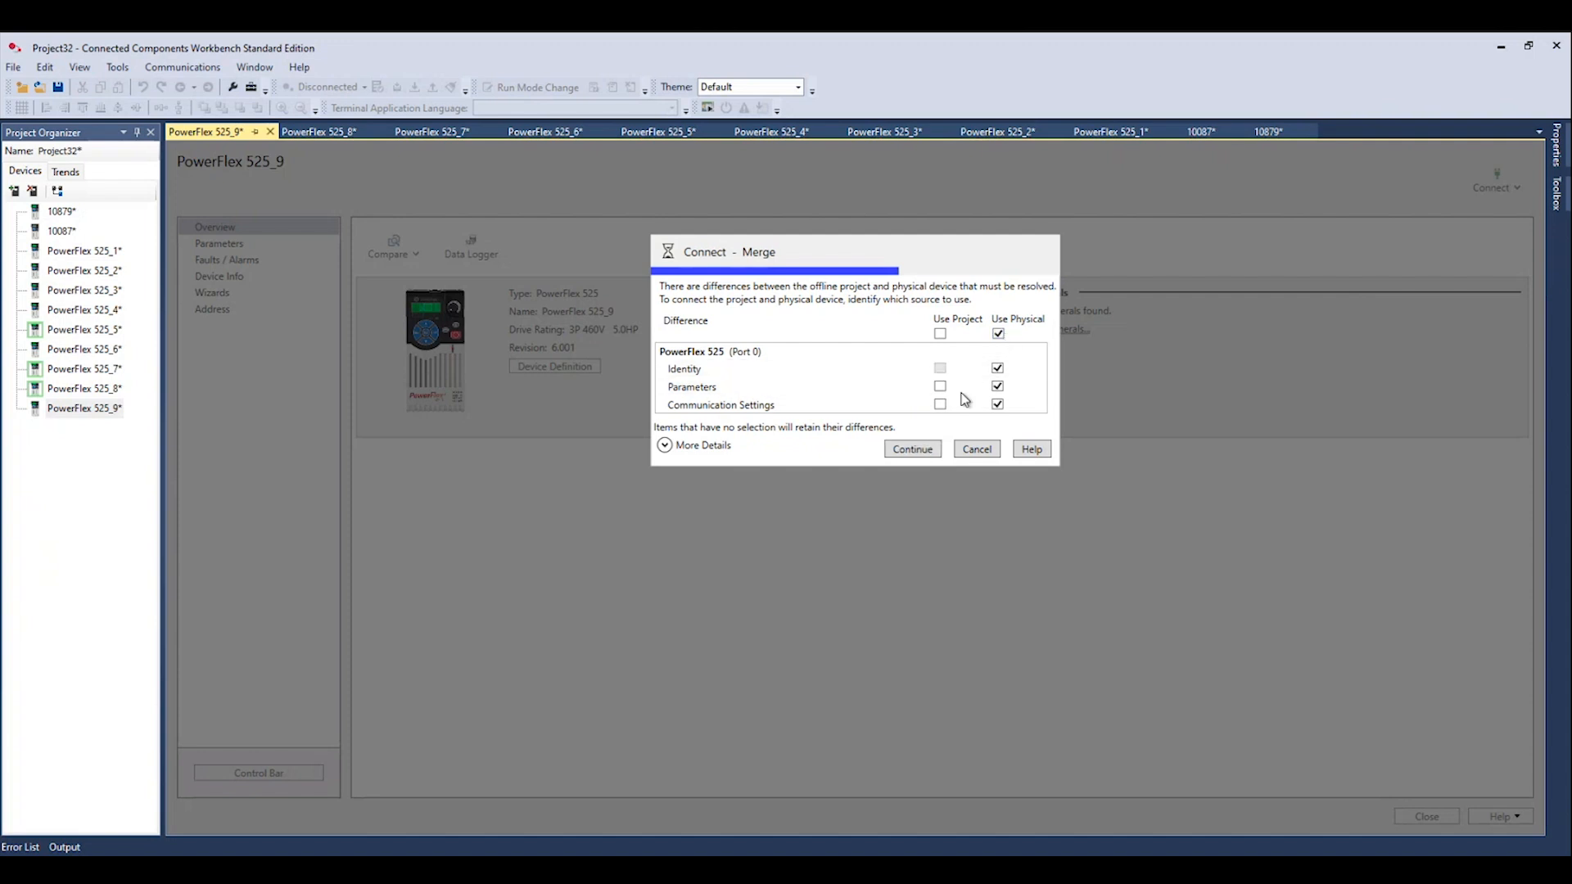
{"action": "left_click", "coordinate": [911, 449]}
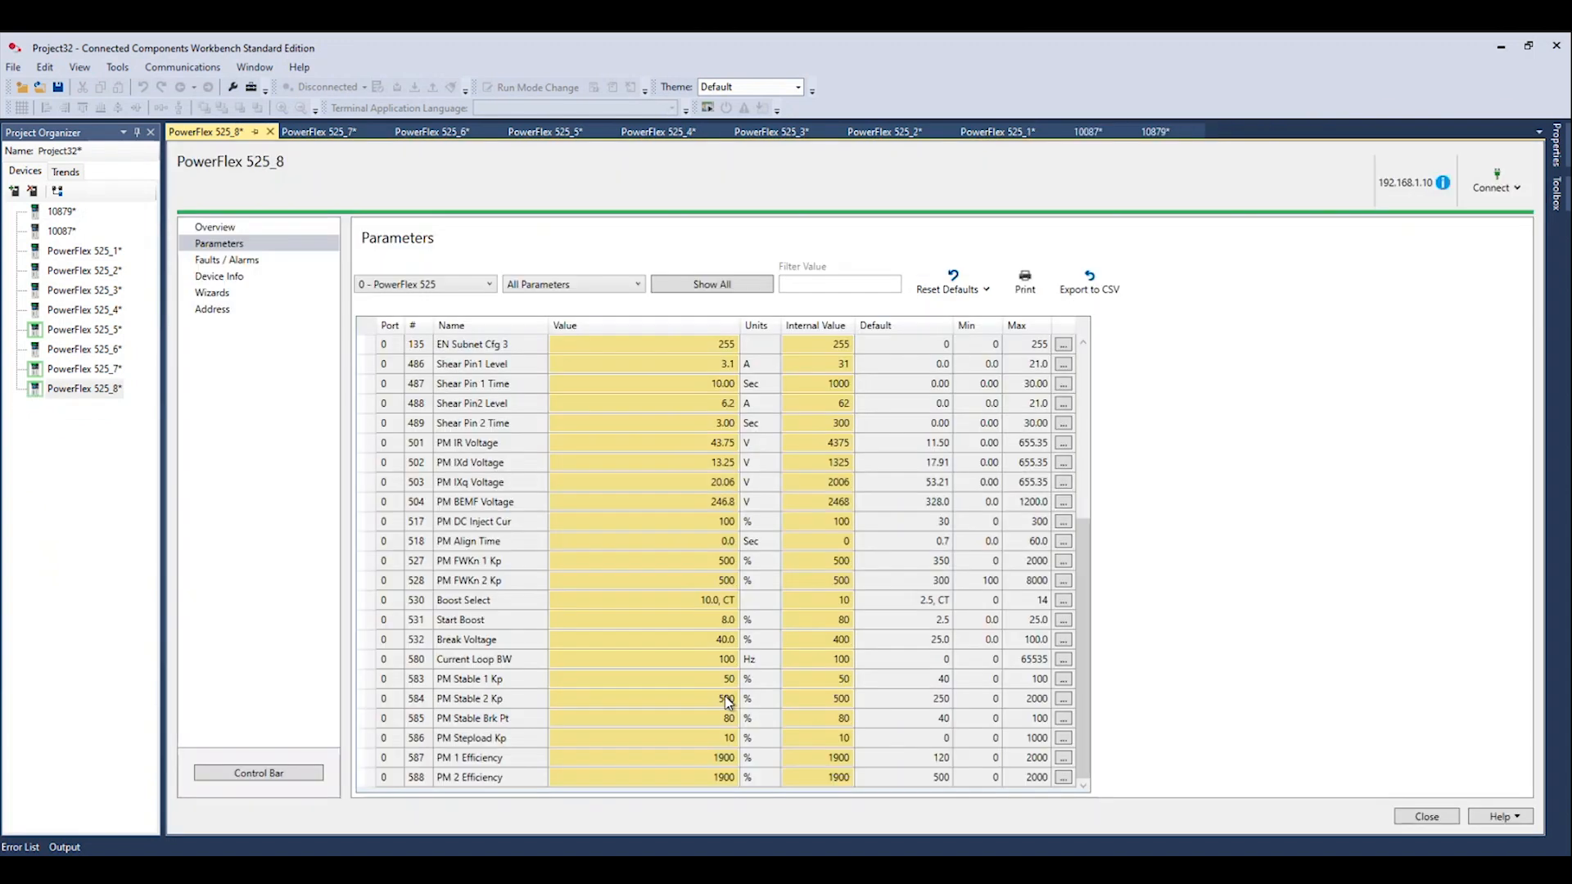